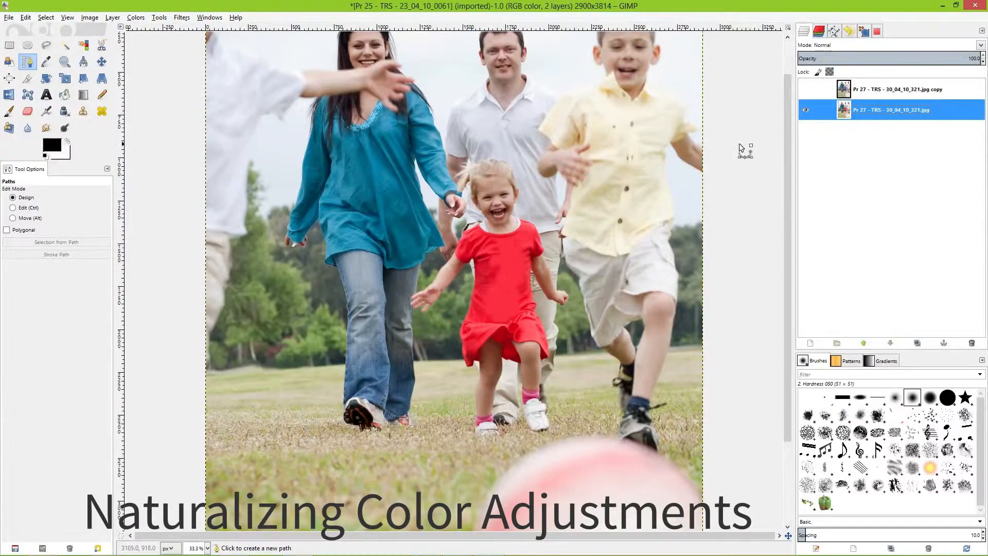
Step: Turn on the copy layer's visibility so the violet-recoloured photo shows
{"action": "left_click", "coordinate": [898, 89]}
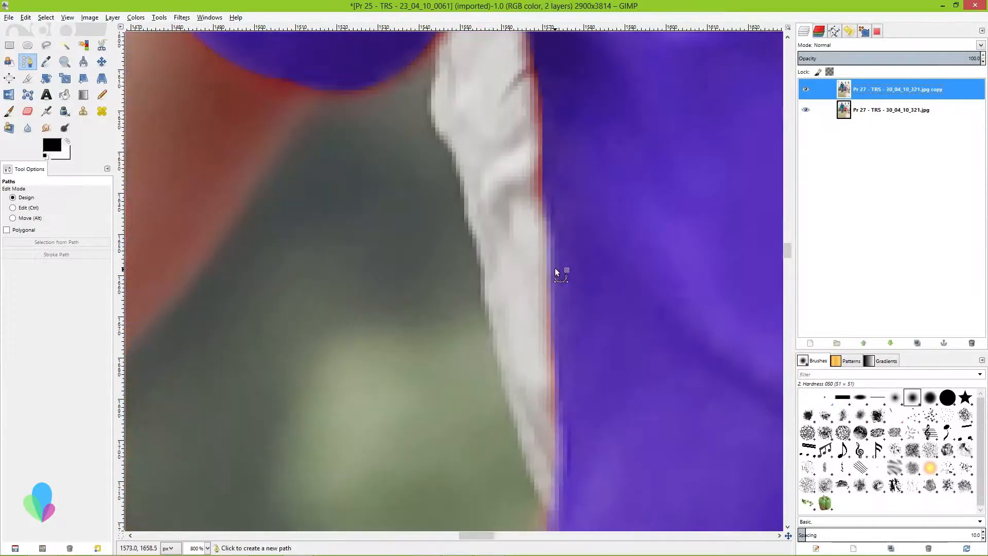
Step: Inspect the dress edge by zooming, then duplicate the original photo layer on top
{"action": "scroll", "scroll_direction": "down", "scroll_amount": 3}
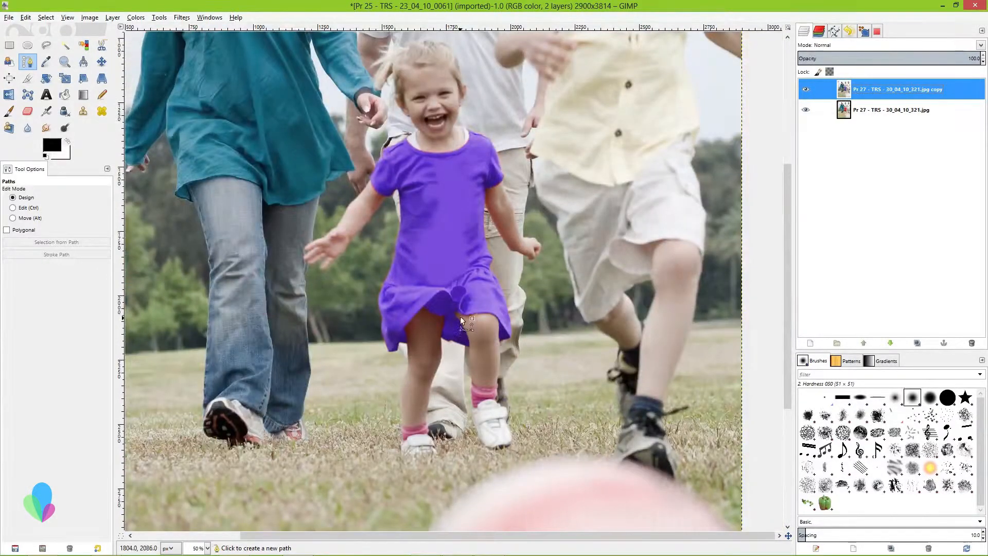
{"action": "scroll", "scroll_direction": "down", "scroll_amount": 3}
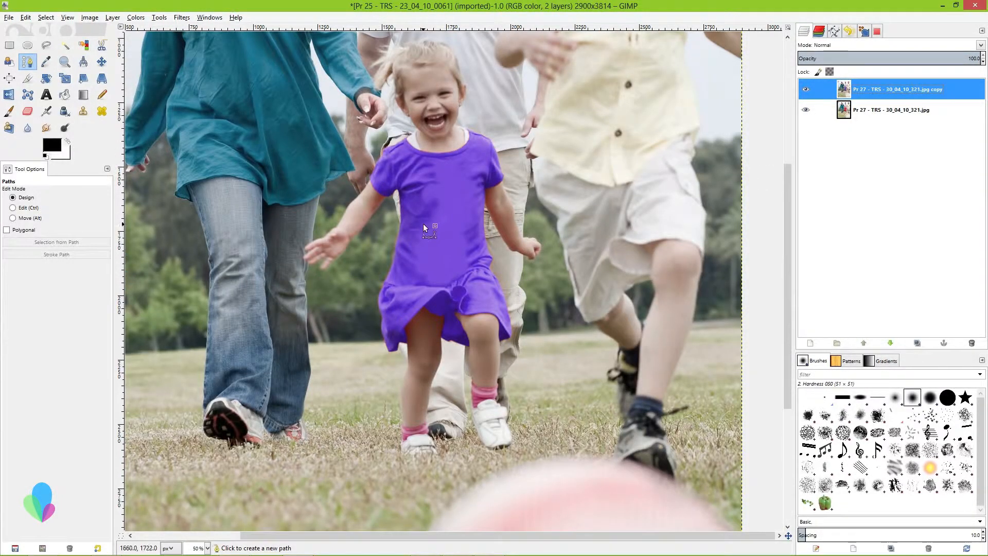
{"action": "right_click", "coordinate": [891, 109]}
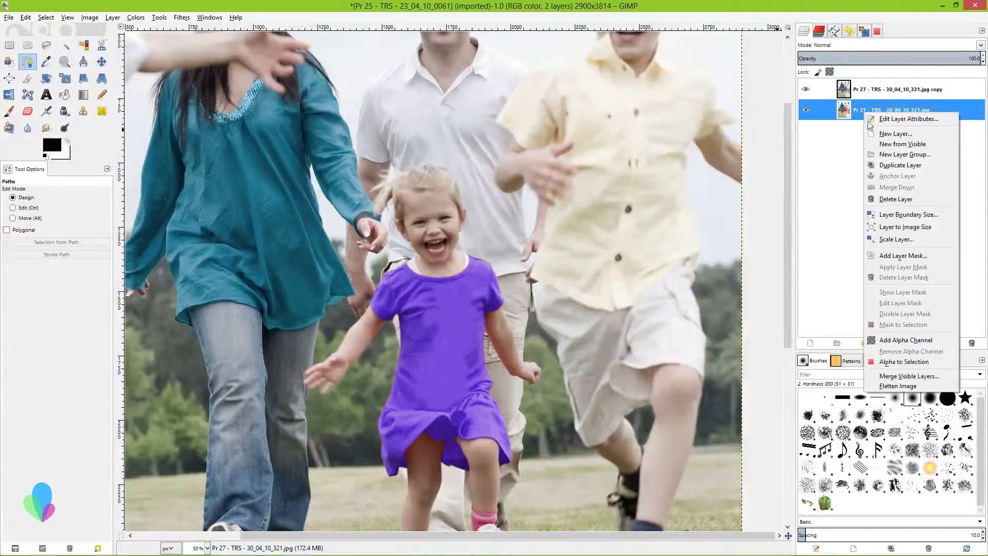
{"action": "left_click", "coordinate": [900, 165]}
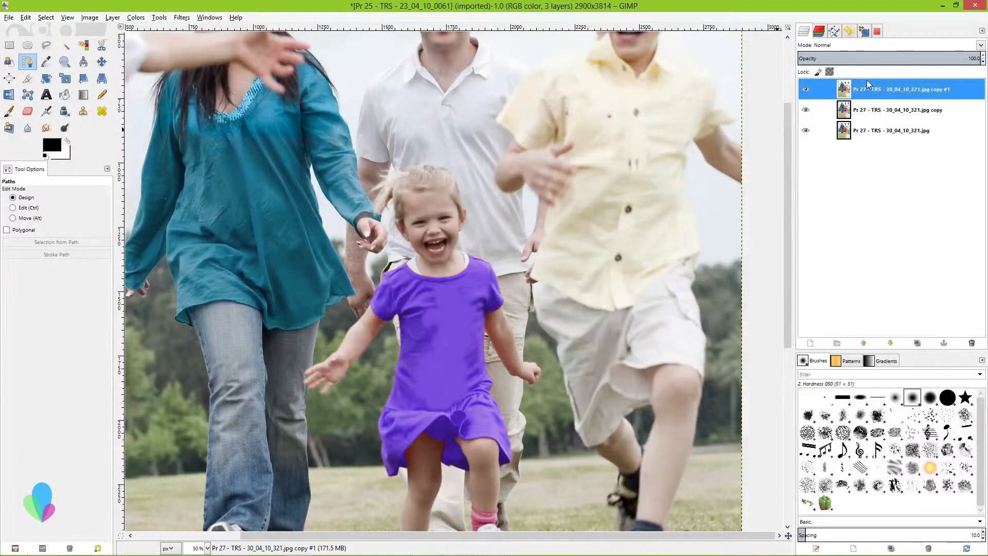
{"action": "left_click", "coordinate": [134, 17]}
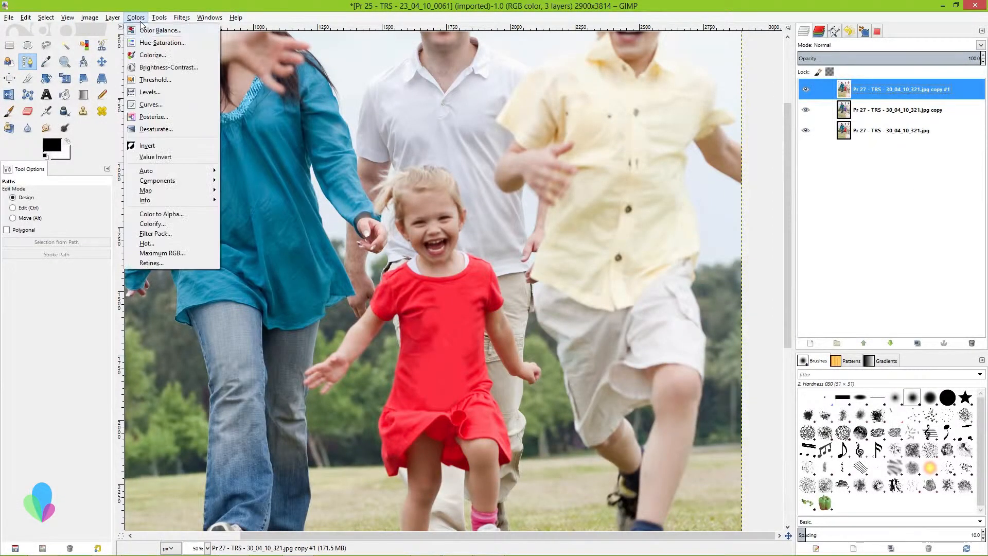
Step: Apply Hue-Saturation to the top layer with Hue -90 and Saturation -26
{"action": "left_click", "coordinate": [162, 42]}
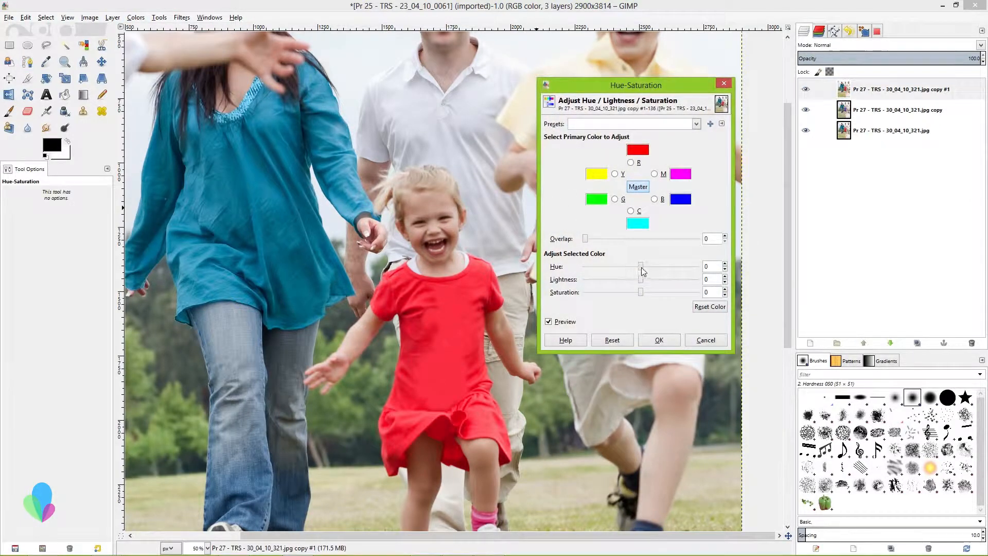
{"action": "left_click_drag", "start_coordinate": [642, 266], "coordinate": [586, 266]}
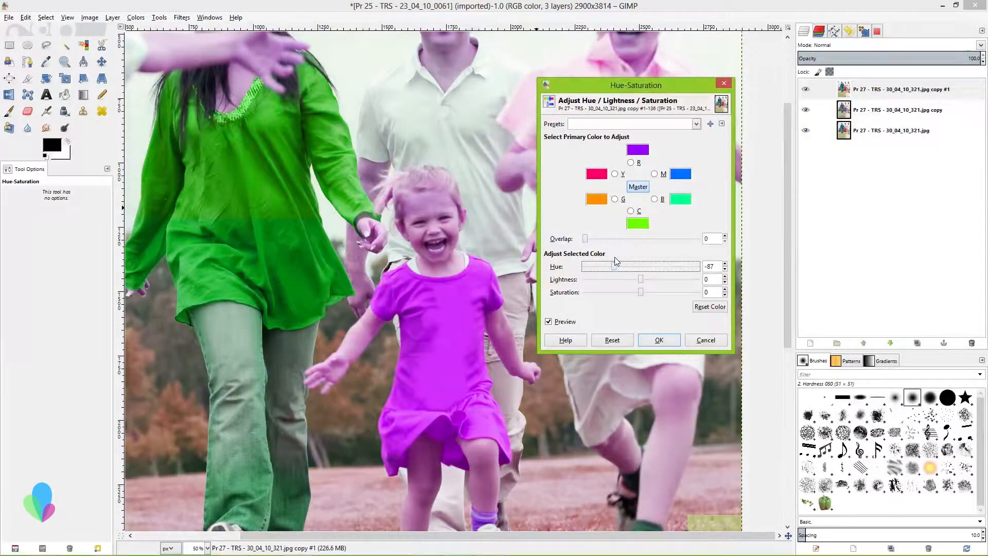
{"action": "left_click_drag", "start_coordinate": [614, 266], "coordinate": [613, 266]}
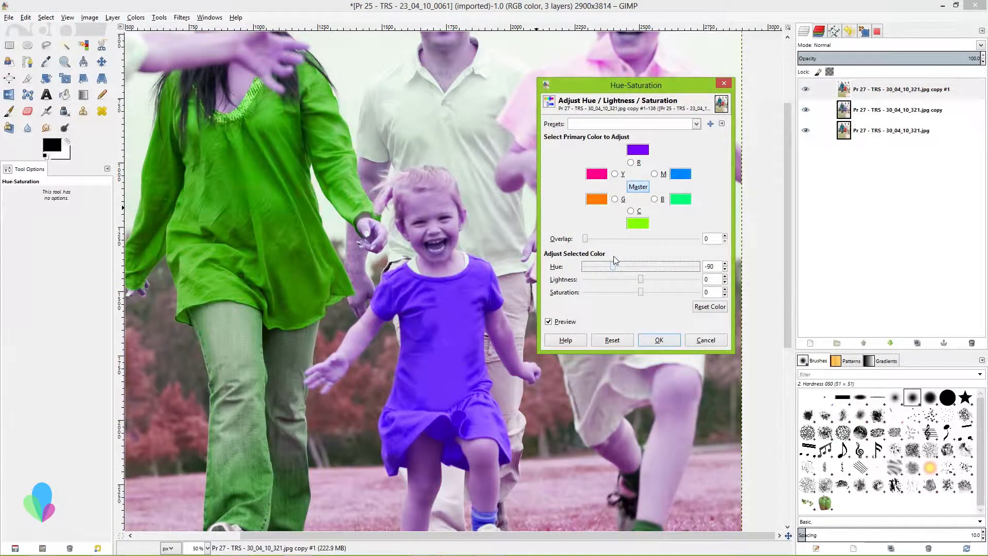
{"action": "left_click_drag", "start_coordinate": [641, 292], "coordinate": [629, 292]}
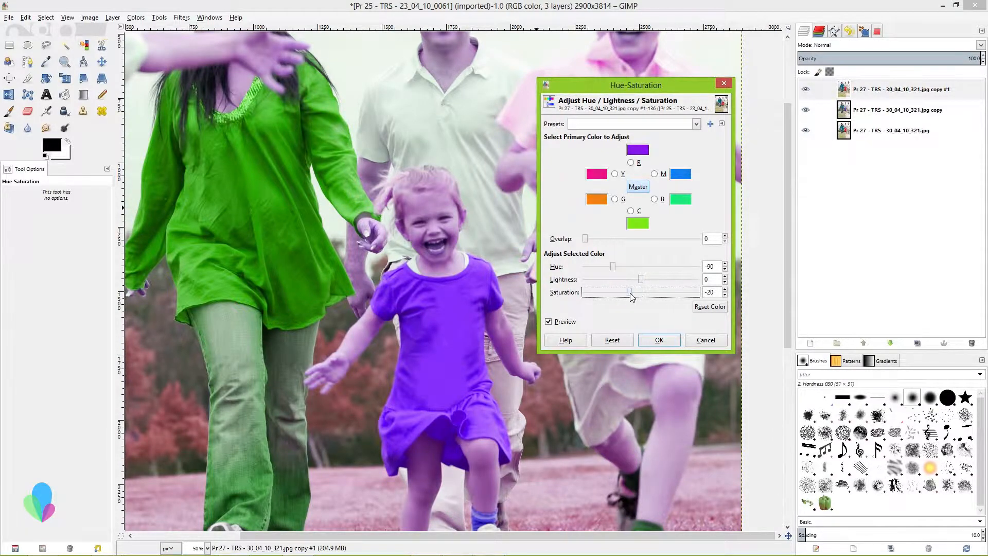
{"action": "left_click_drag", "start_coordinate": [634, 292], "coordinate": [626, 292]}
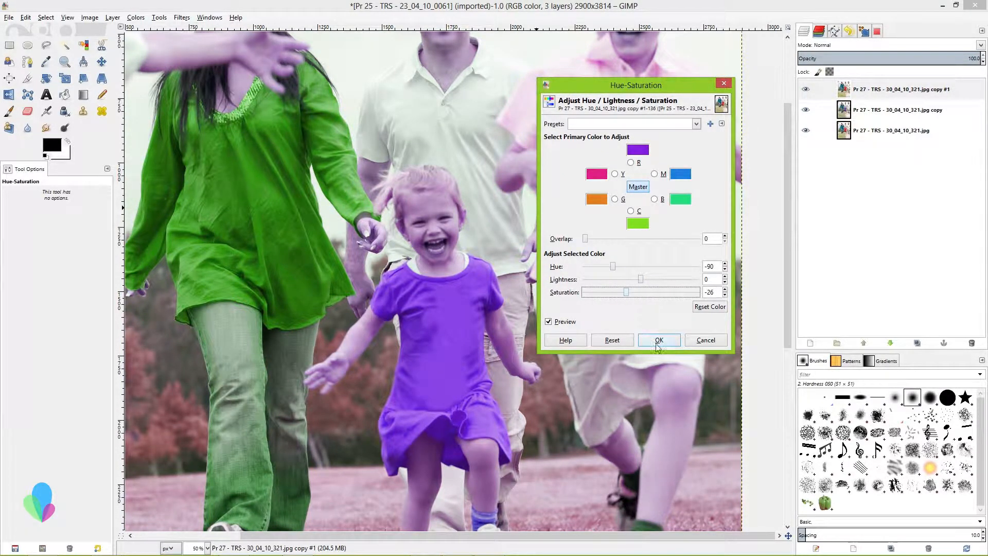
{"action": "left_click", "coordinate": [659, 340]}
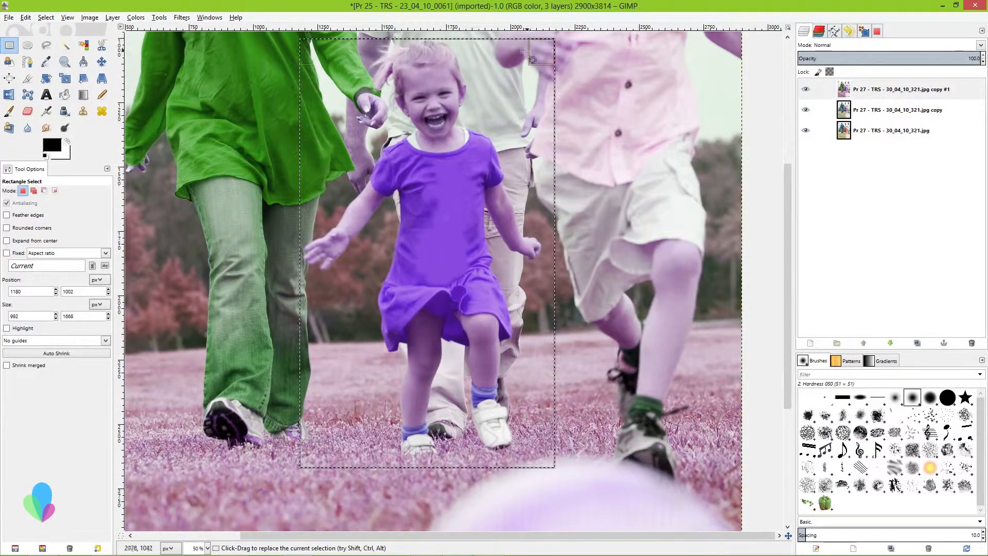
Step: Select a rectangle around the girl and purple area, and give the top layer transparency
{"action": "left_click", "coordinate": [46, 17]}
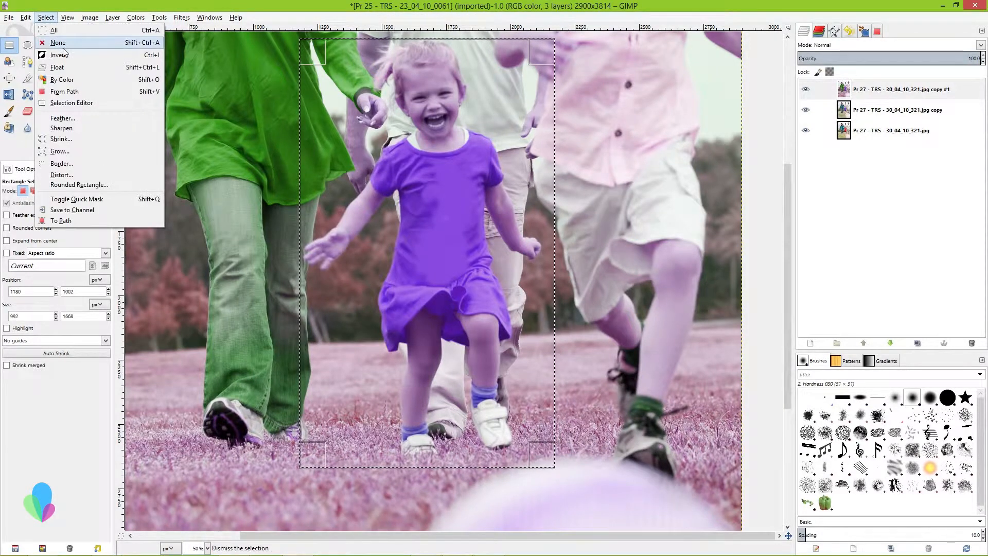
{"action": "left_click", "coordinate": [58, 42]}
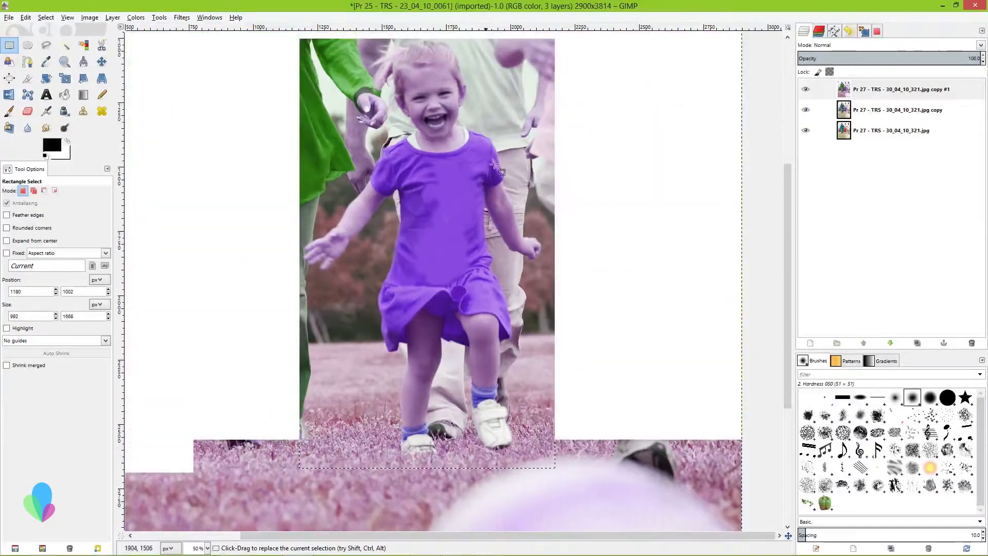
{"action": "right_click", "coordinate": [901, 89]}
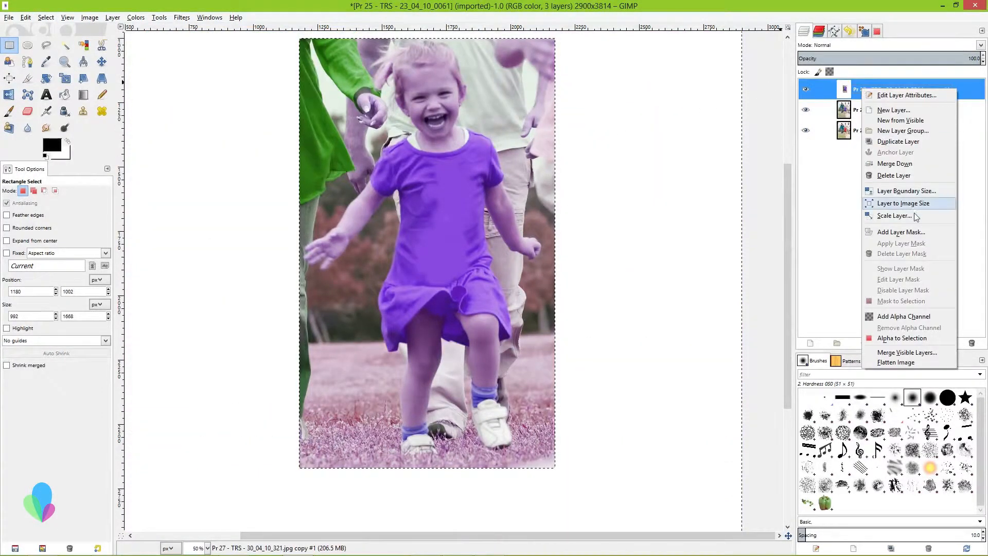
{"action": "mouse_move", "coordinate": [902, 315]}
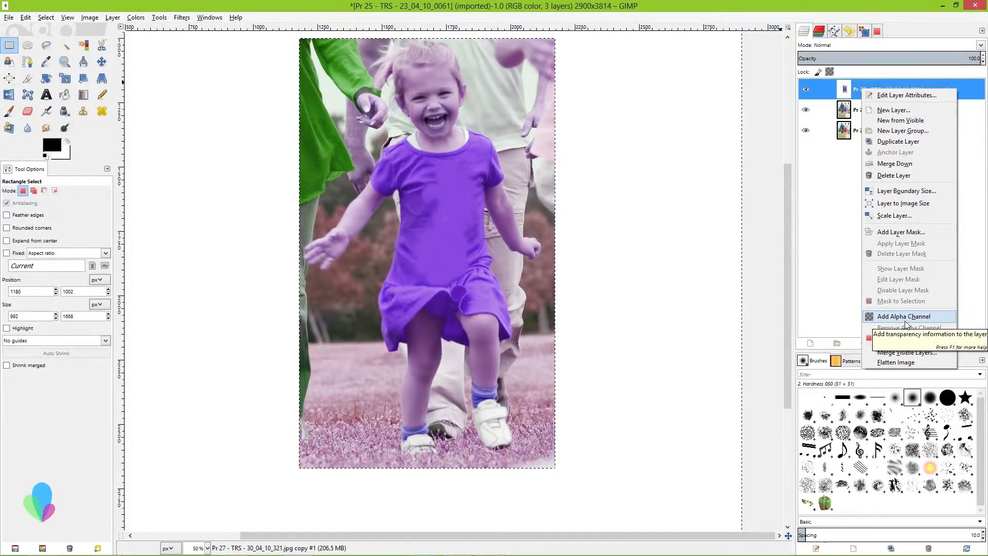
{"action": "left_click", "coordinate": [902, 316]}
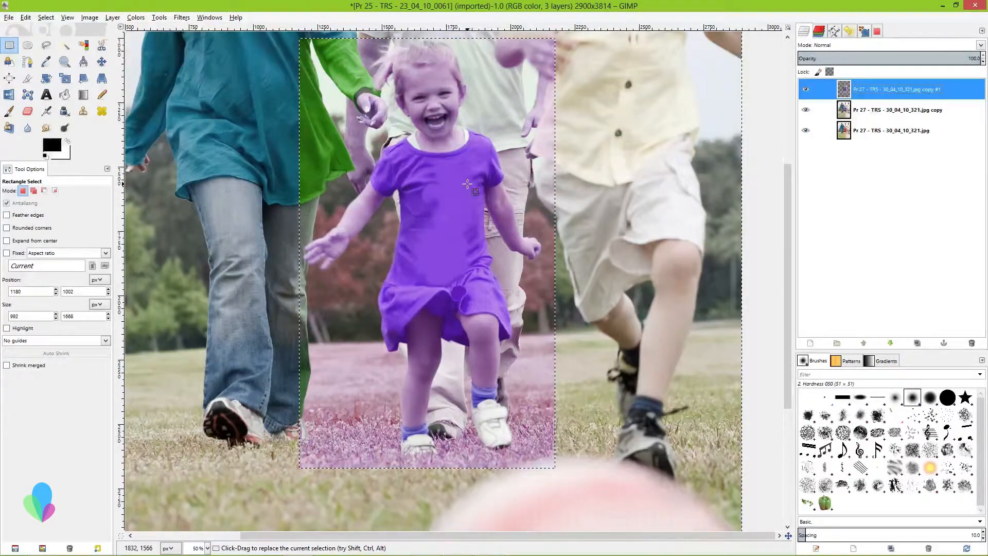
Step: Erase the purple tint from the grass around the girl's feet and legs
{"action": "left_click", "coordinate": [29, 112]}
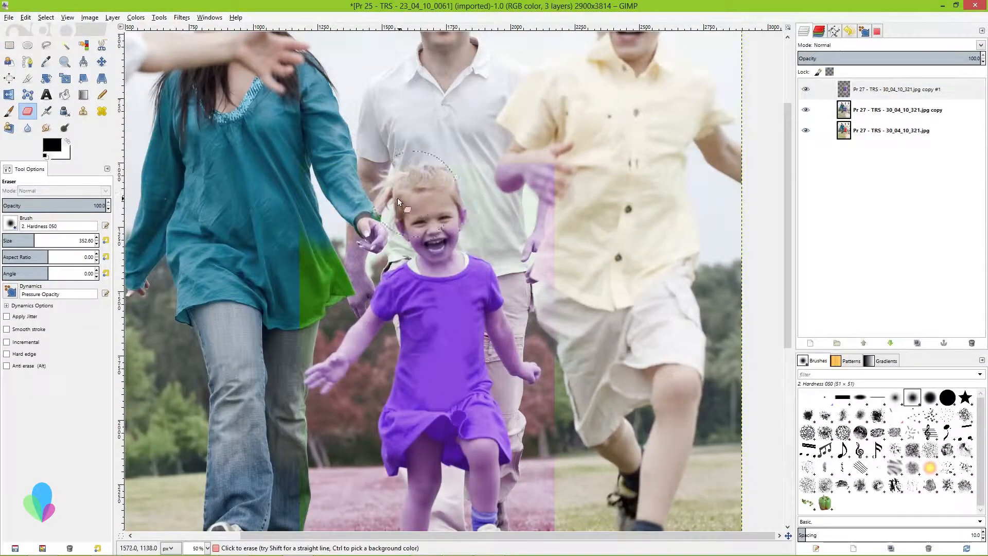
{"action": "scroll", "scroll_direction": "down", "scroll_amount": 3}
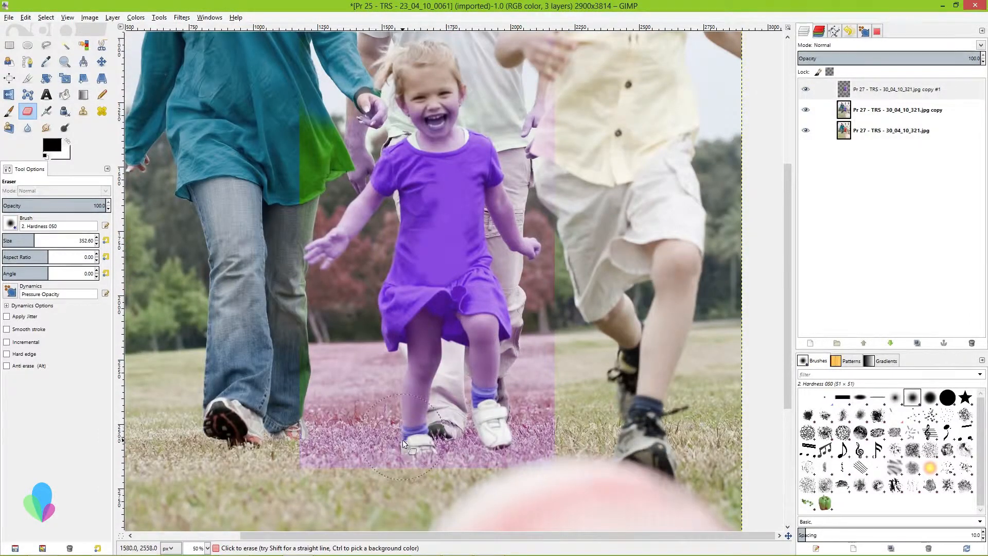
{"action": "left_click_drag", "start_coordinate": [404, 445], "coordinate": [318, 426]}
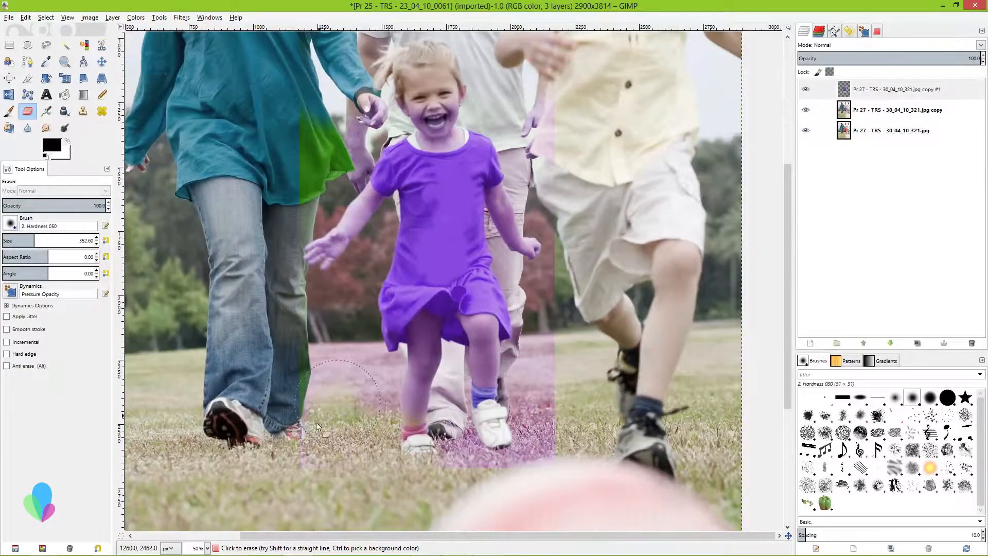
{"action": "left_click_drag", "start_coordinate": [322, 429], "coordinate": [523, 416]}
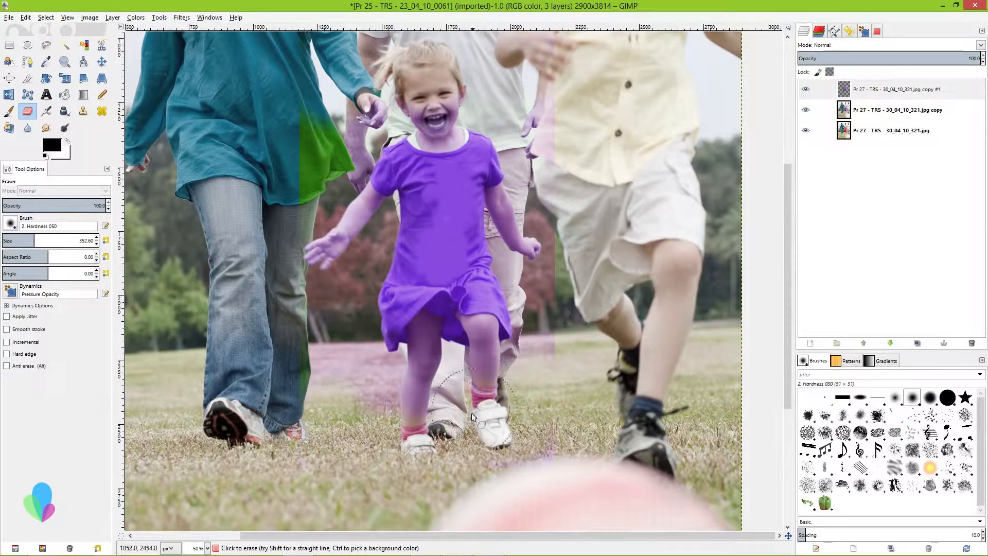
{"action": "left_click_drag", "start_coordinate": [473, 416], "coordinate": [432, 368]}
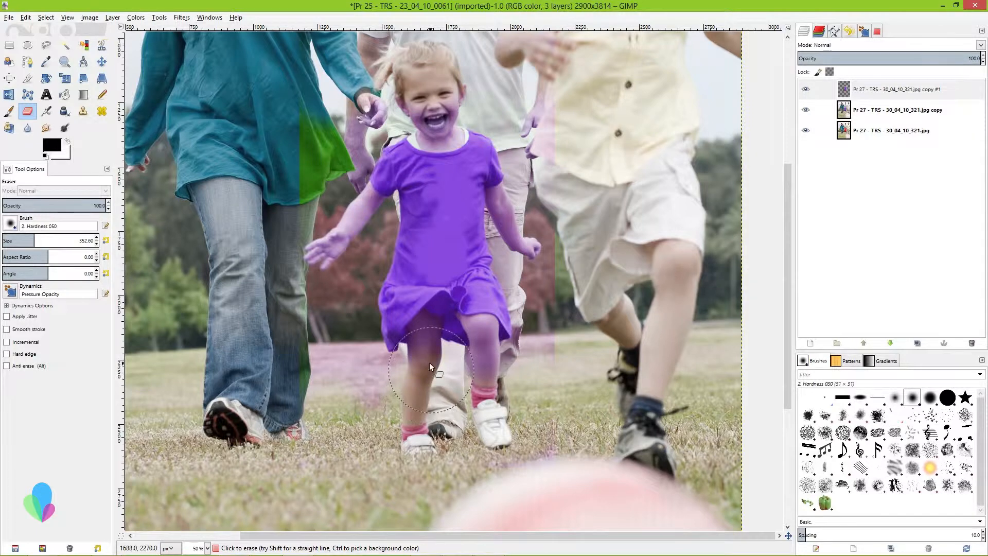
{"action": "left_click_drag", "start_coordinate": [439, 375], "coordinate": [394, 414]}
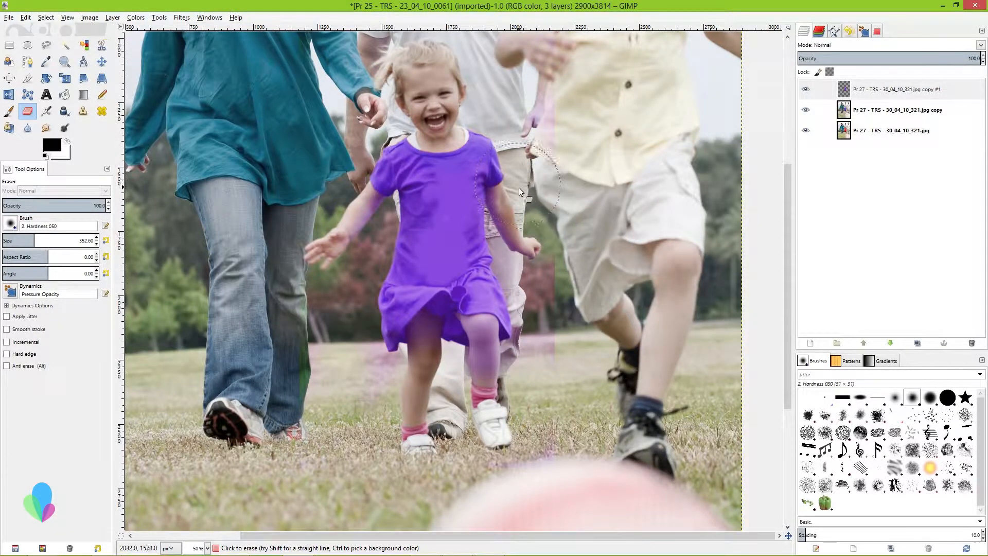
Step: Erase the purple glow from the boy, the trees and beside her raised arm
{"action": "left_click_drag", "start_coordinate": [520, 192], "coordinate": [567, 291]}
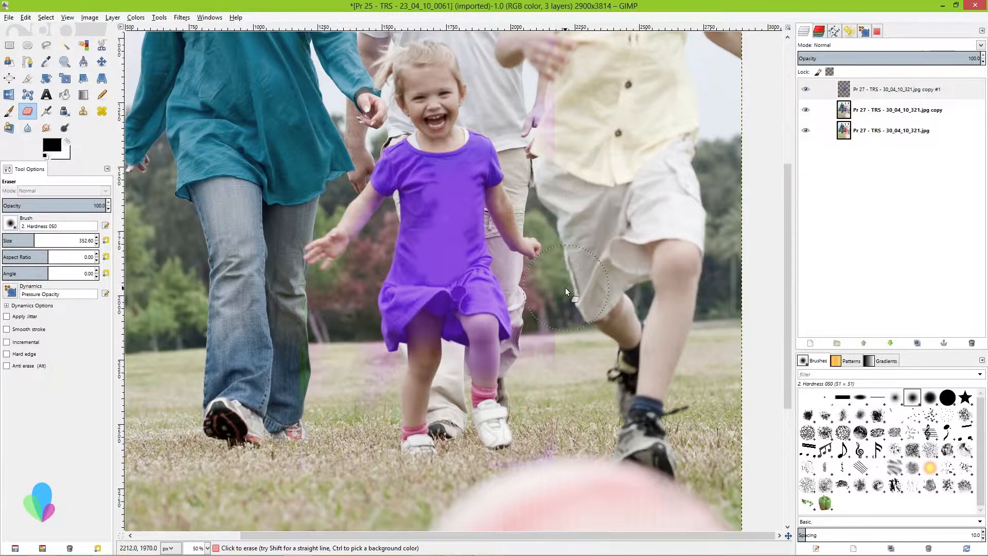
{"action": "left_click_drag", "start_coordinate": [566, 291], "coordinate": [559, 376]}
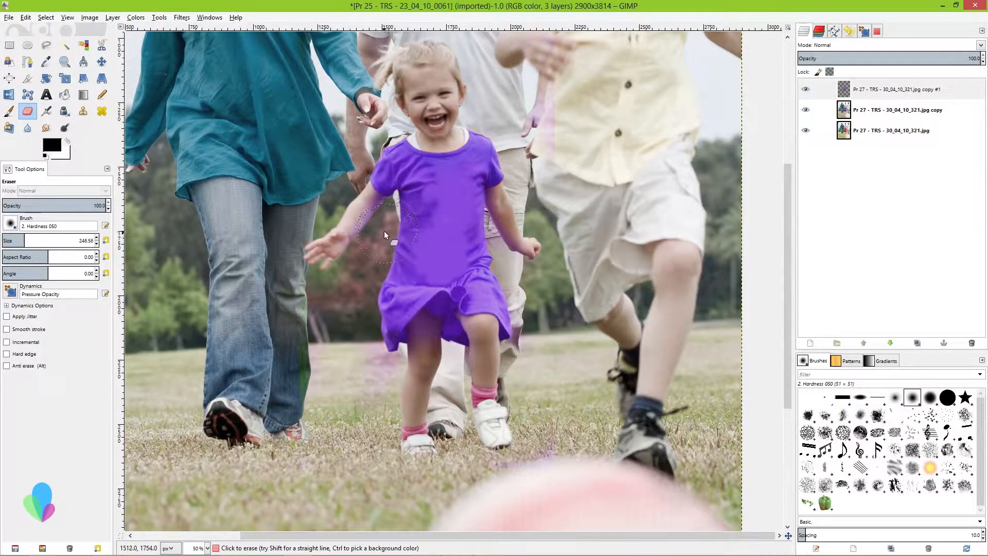
{"action": "left_click_drag", "start_coordinate": [385, 237], "coordinate": [350, 331]}
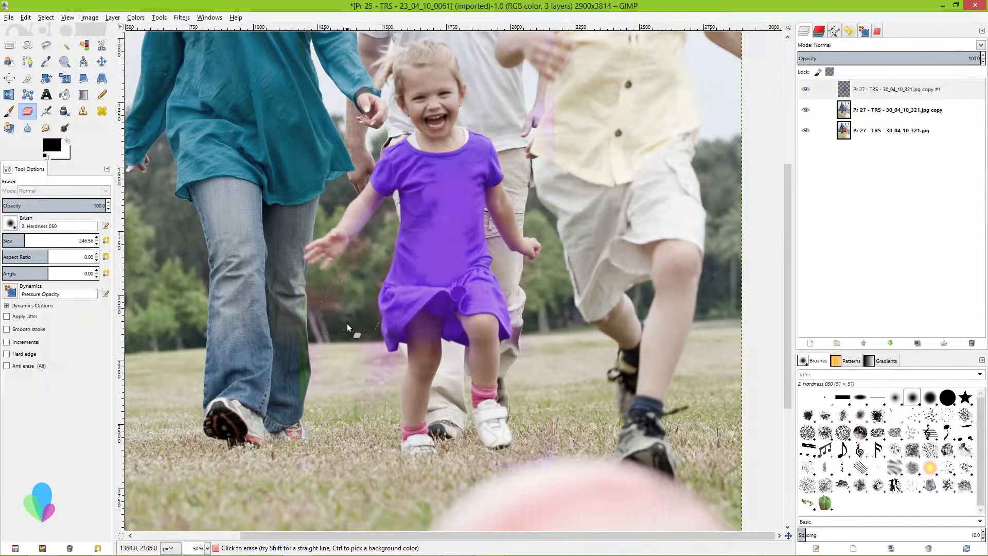
Step: Compare against the original and erase leftover purple specks in the grass
{"action": "left_click", "coordinate": [807, 89]}
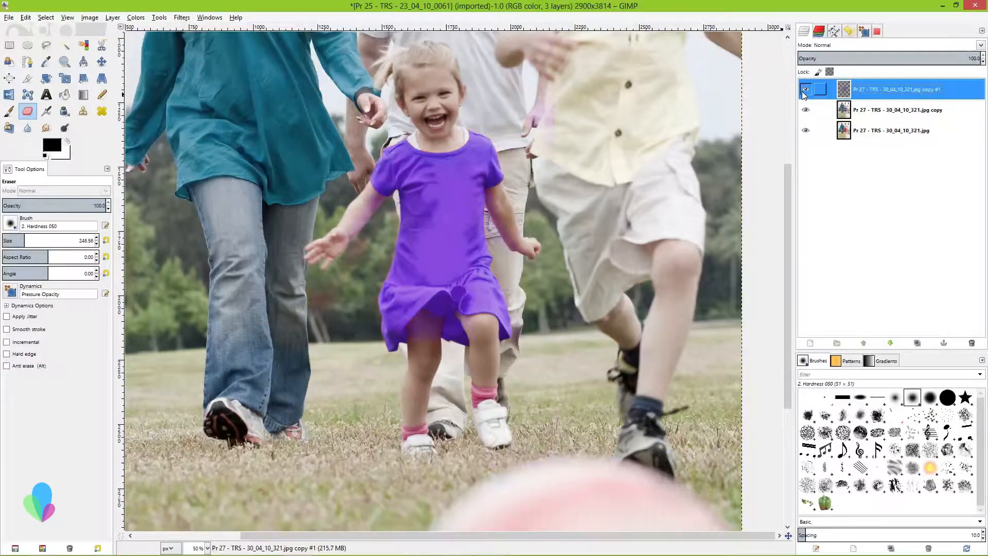
{"action": "left_click", "coordinate": [805, 89]}
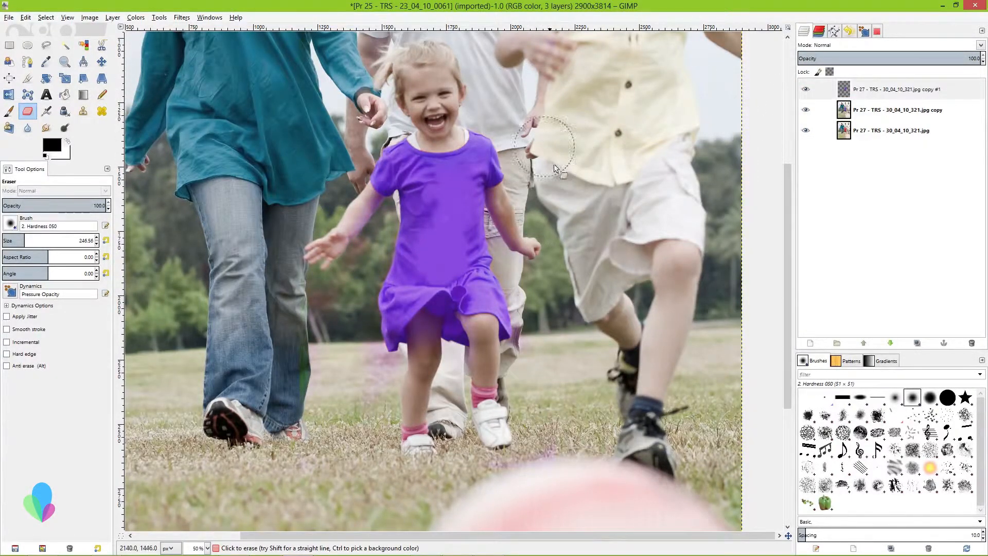
{"action": "left_click", "coordinate": [806, 89]}
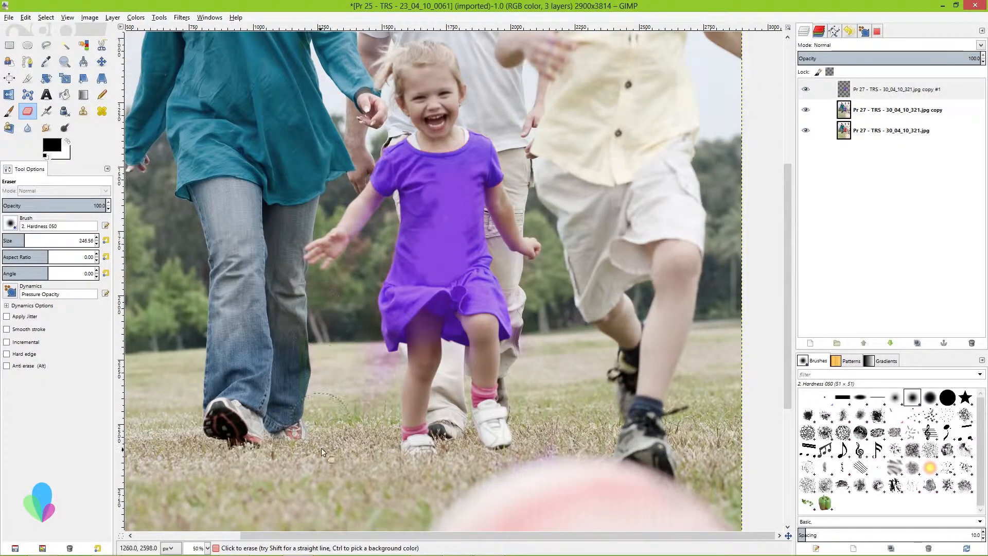
{"action": "left_click_drag", "start_coordinate": [323, 452], "coordinate": [391, 368]}
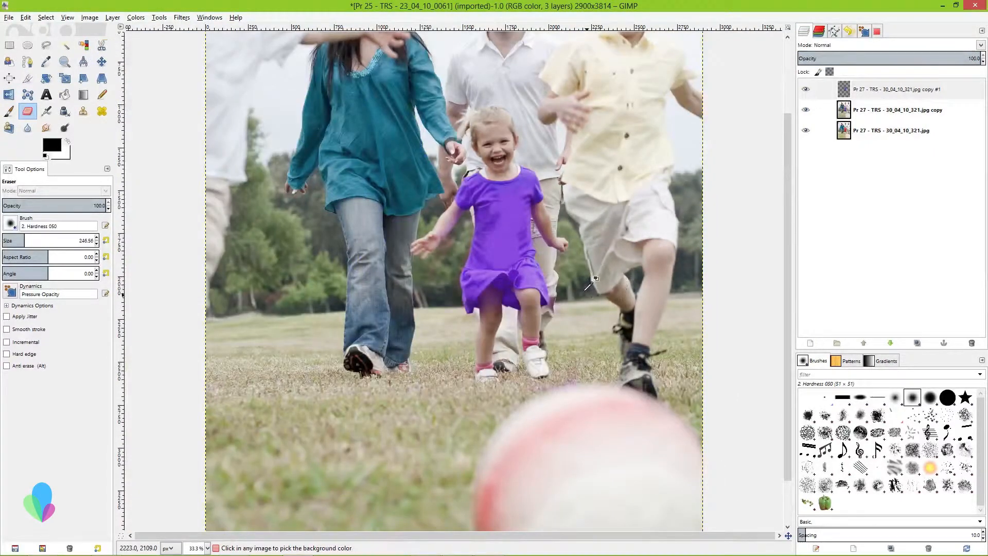
{"action": "left_click", "coordinate": [895, 89]}
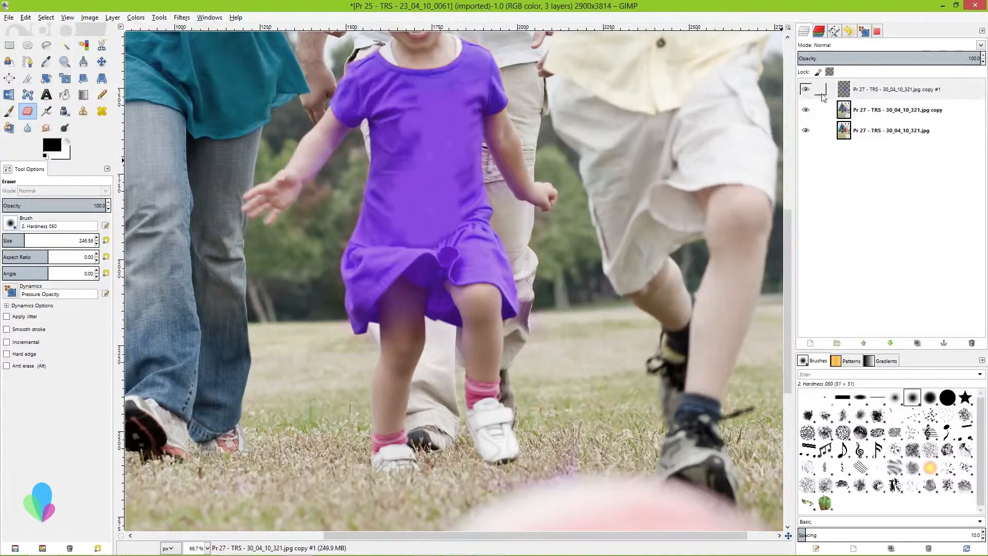
{"action": "left_click", "coordinate": [806, 89]}
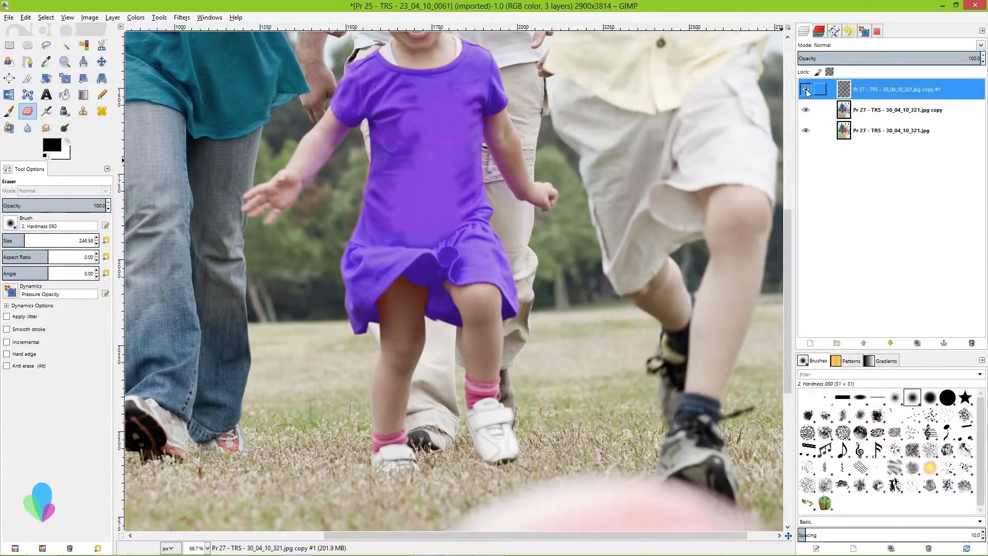